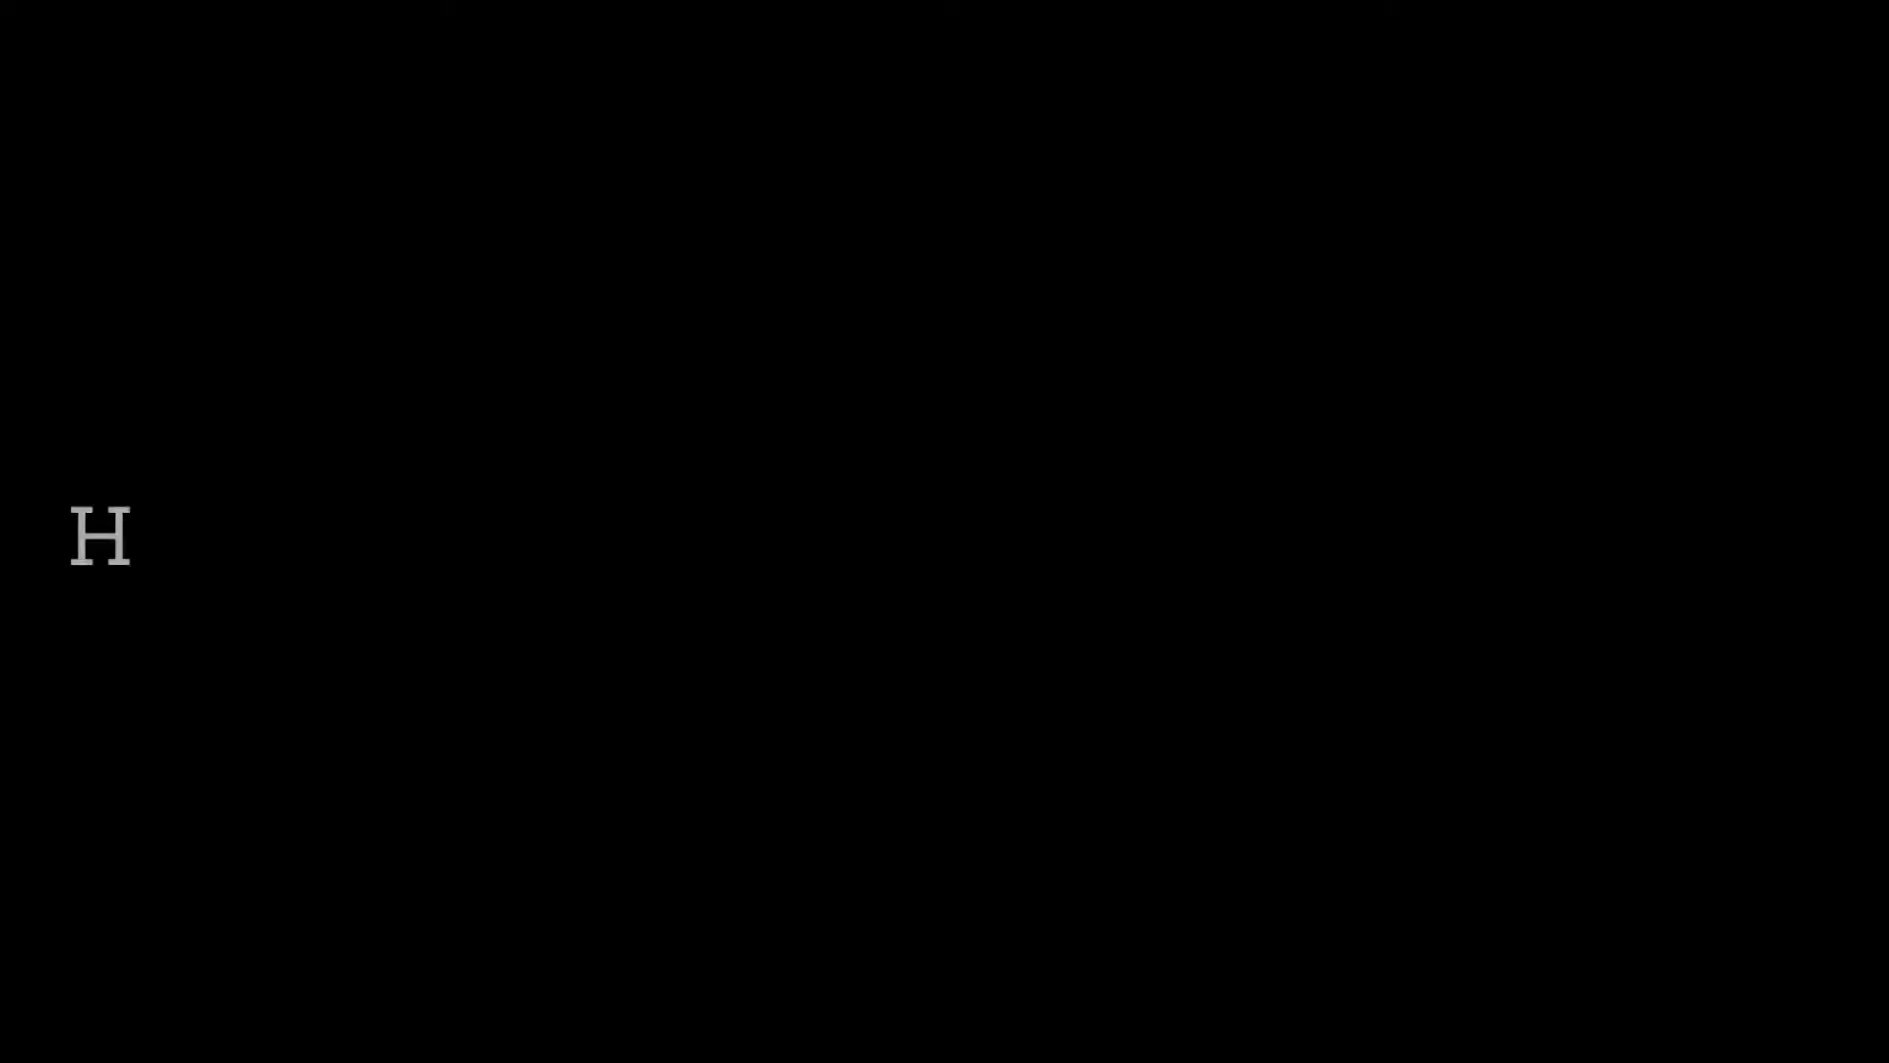
text(How I Can Help Solve Your Online Success?)
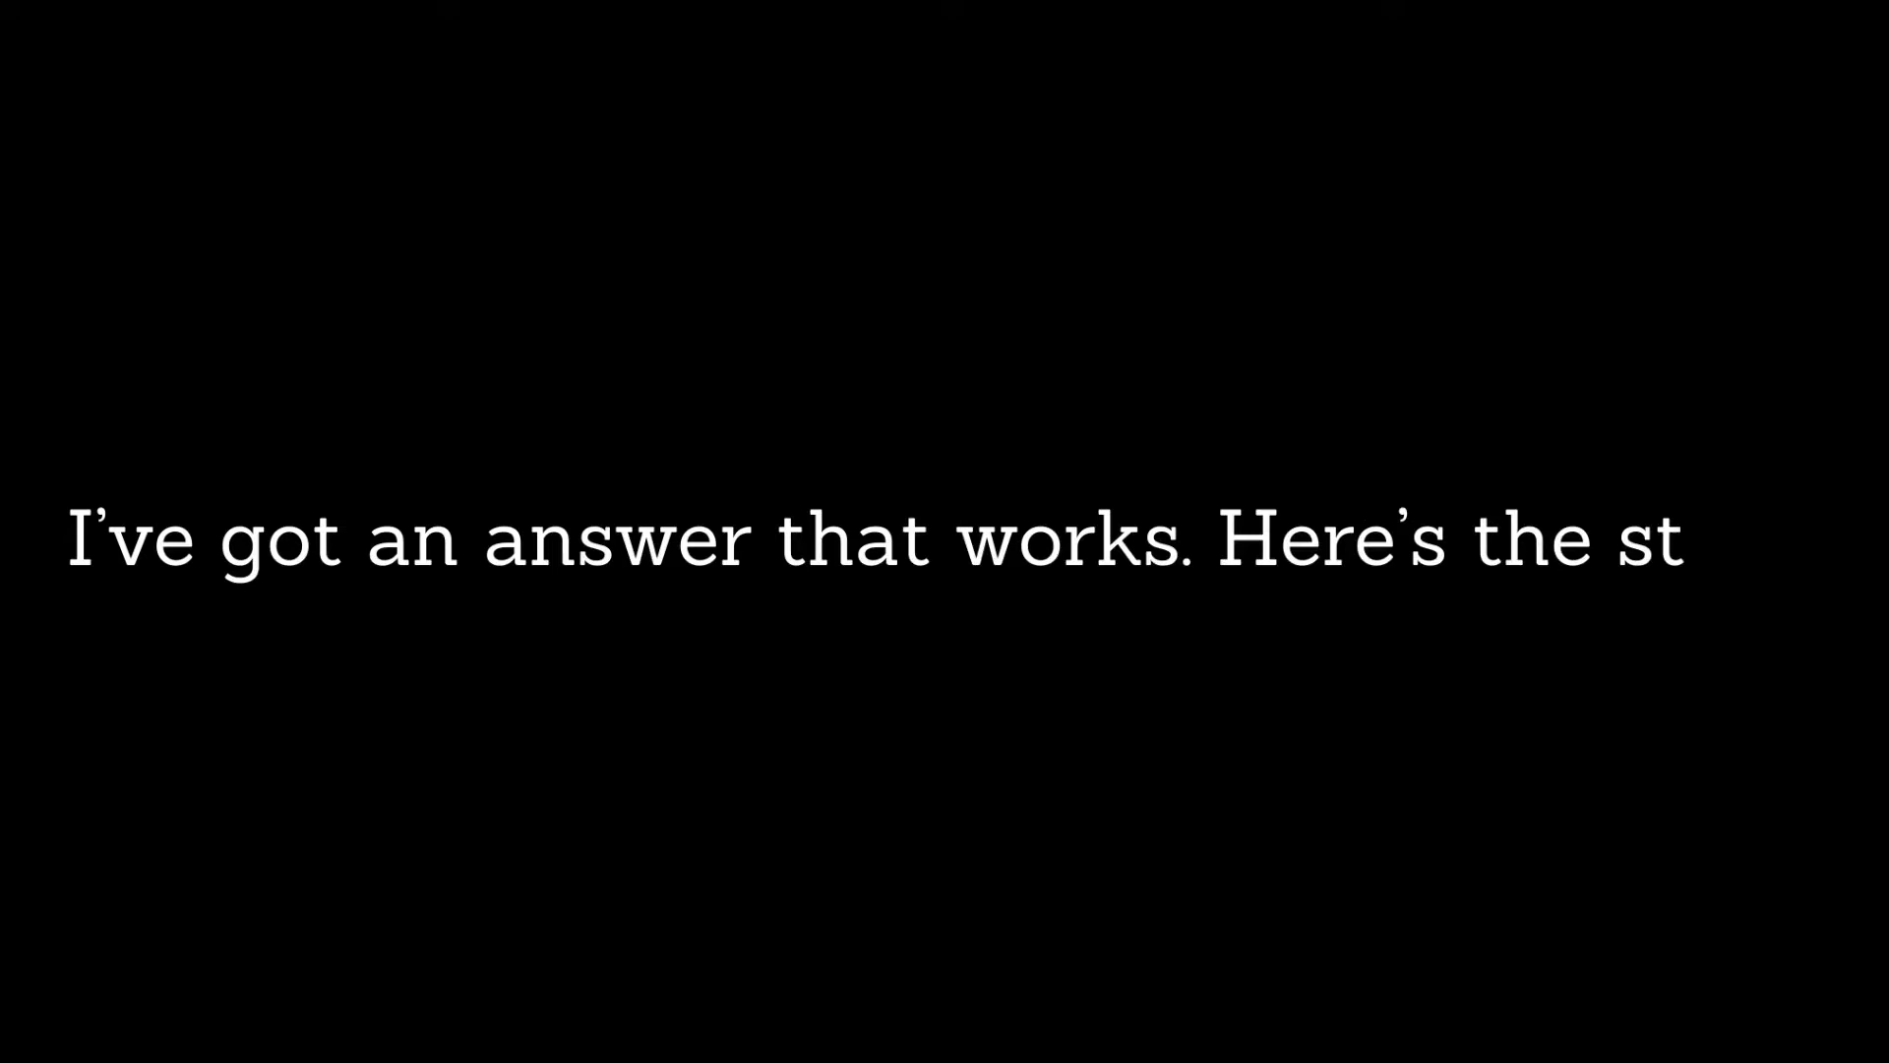
text(ory:)
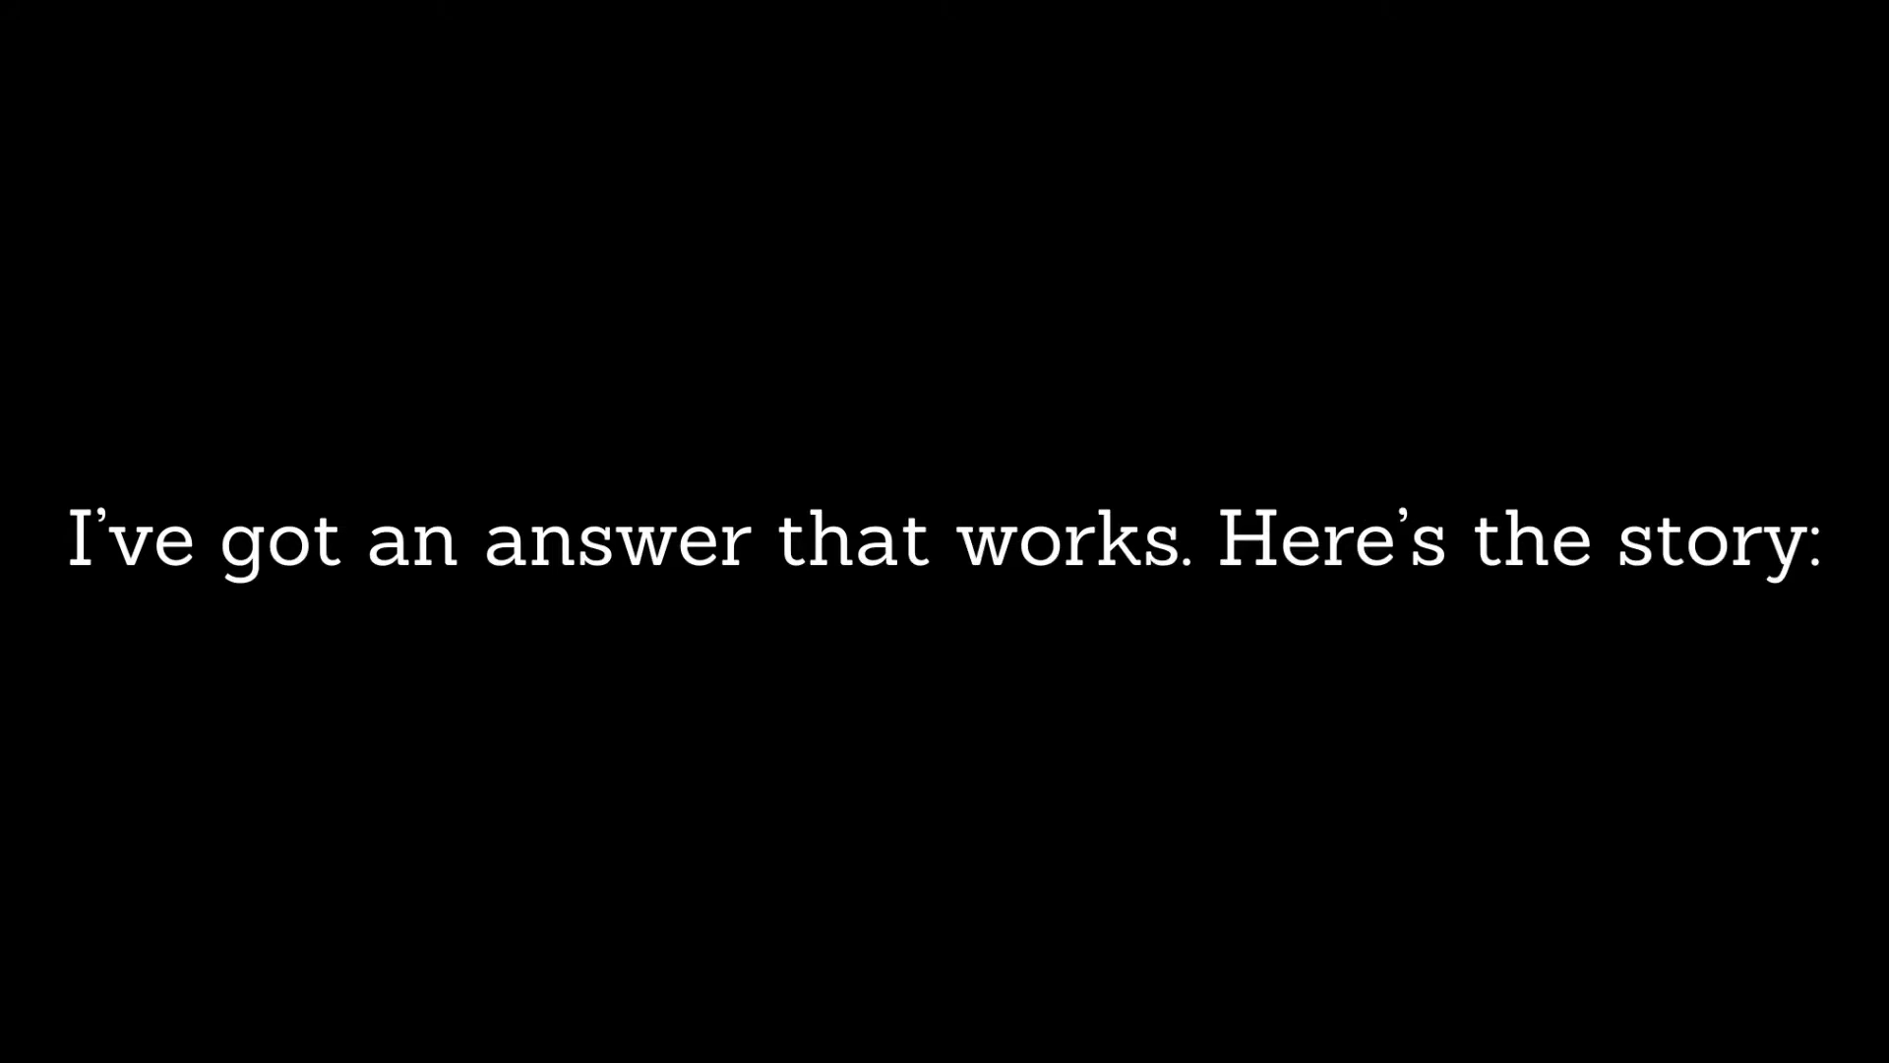